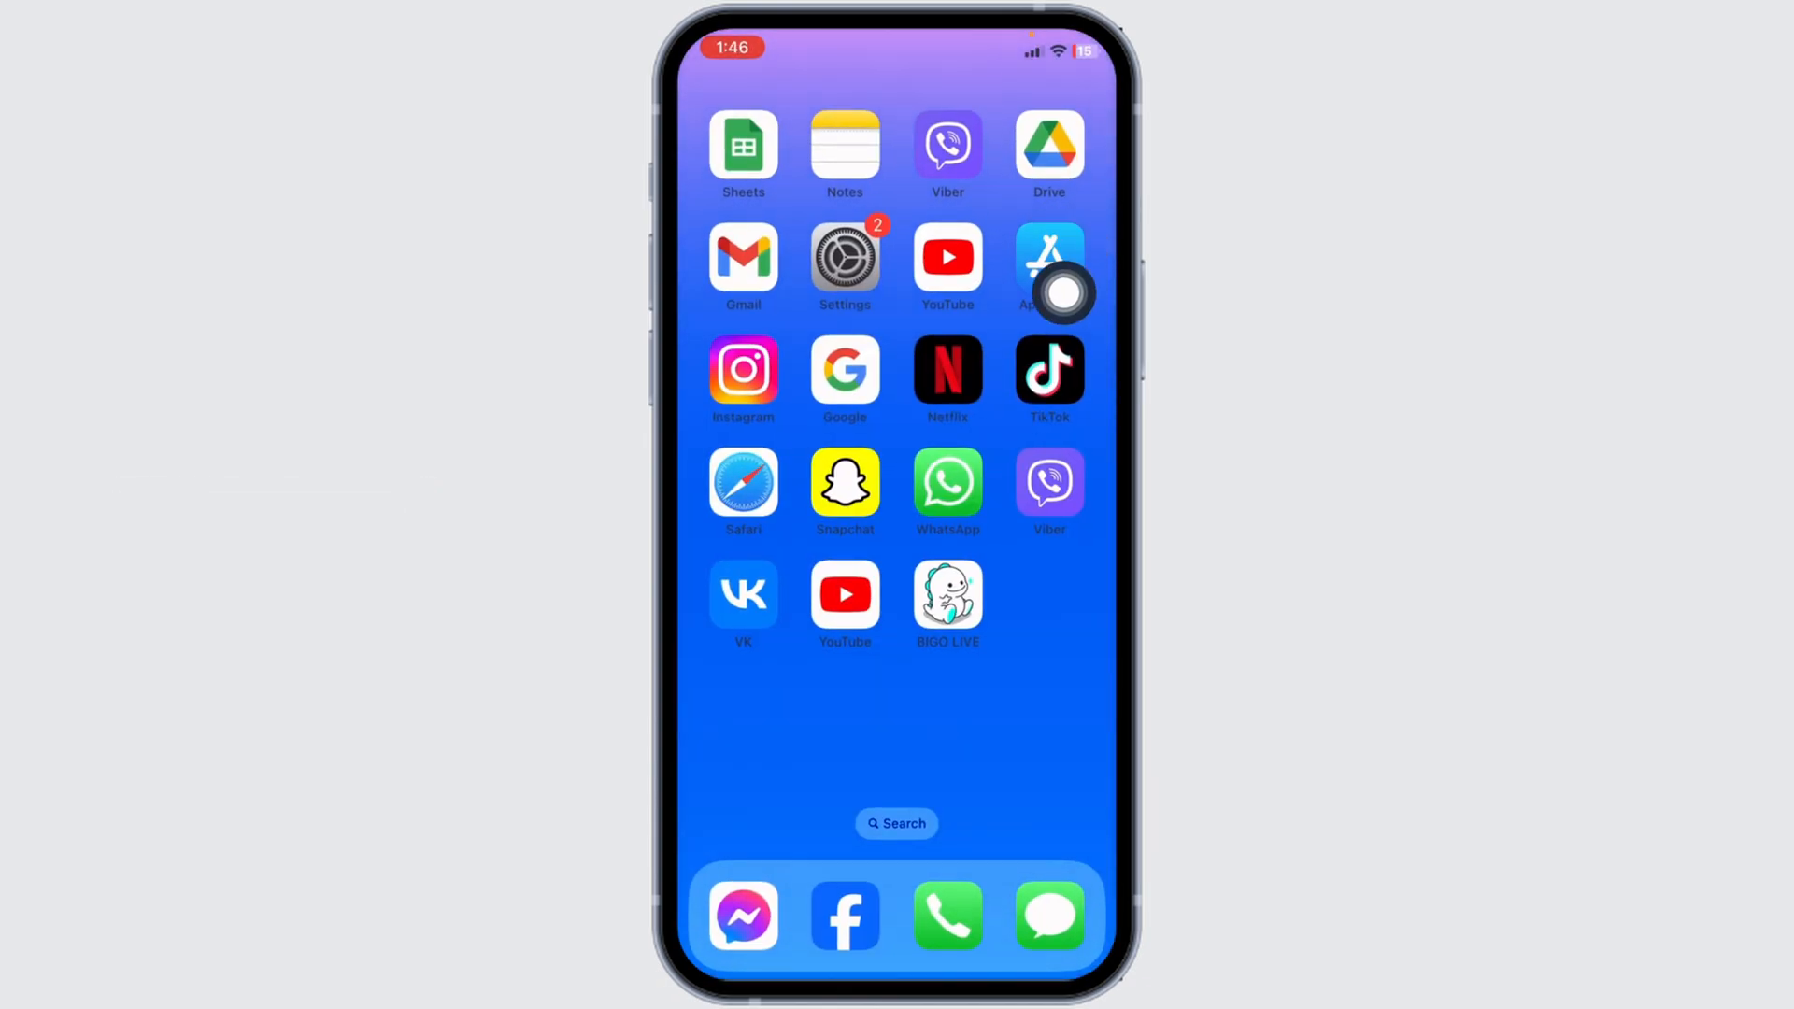
- Launch Settings from the home screen and go to Privacy & Security
click(845, 257)
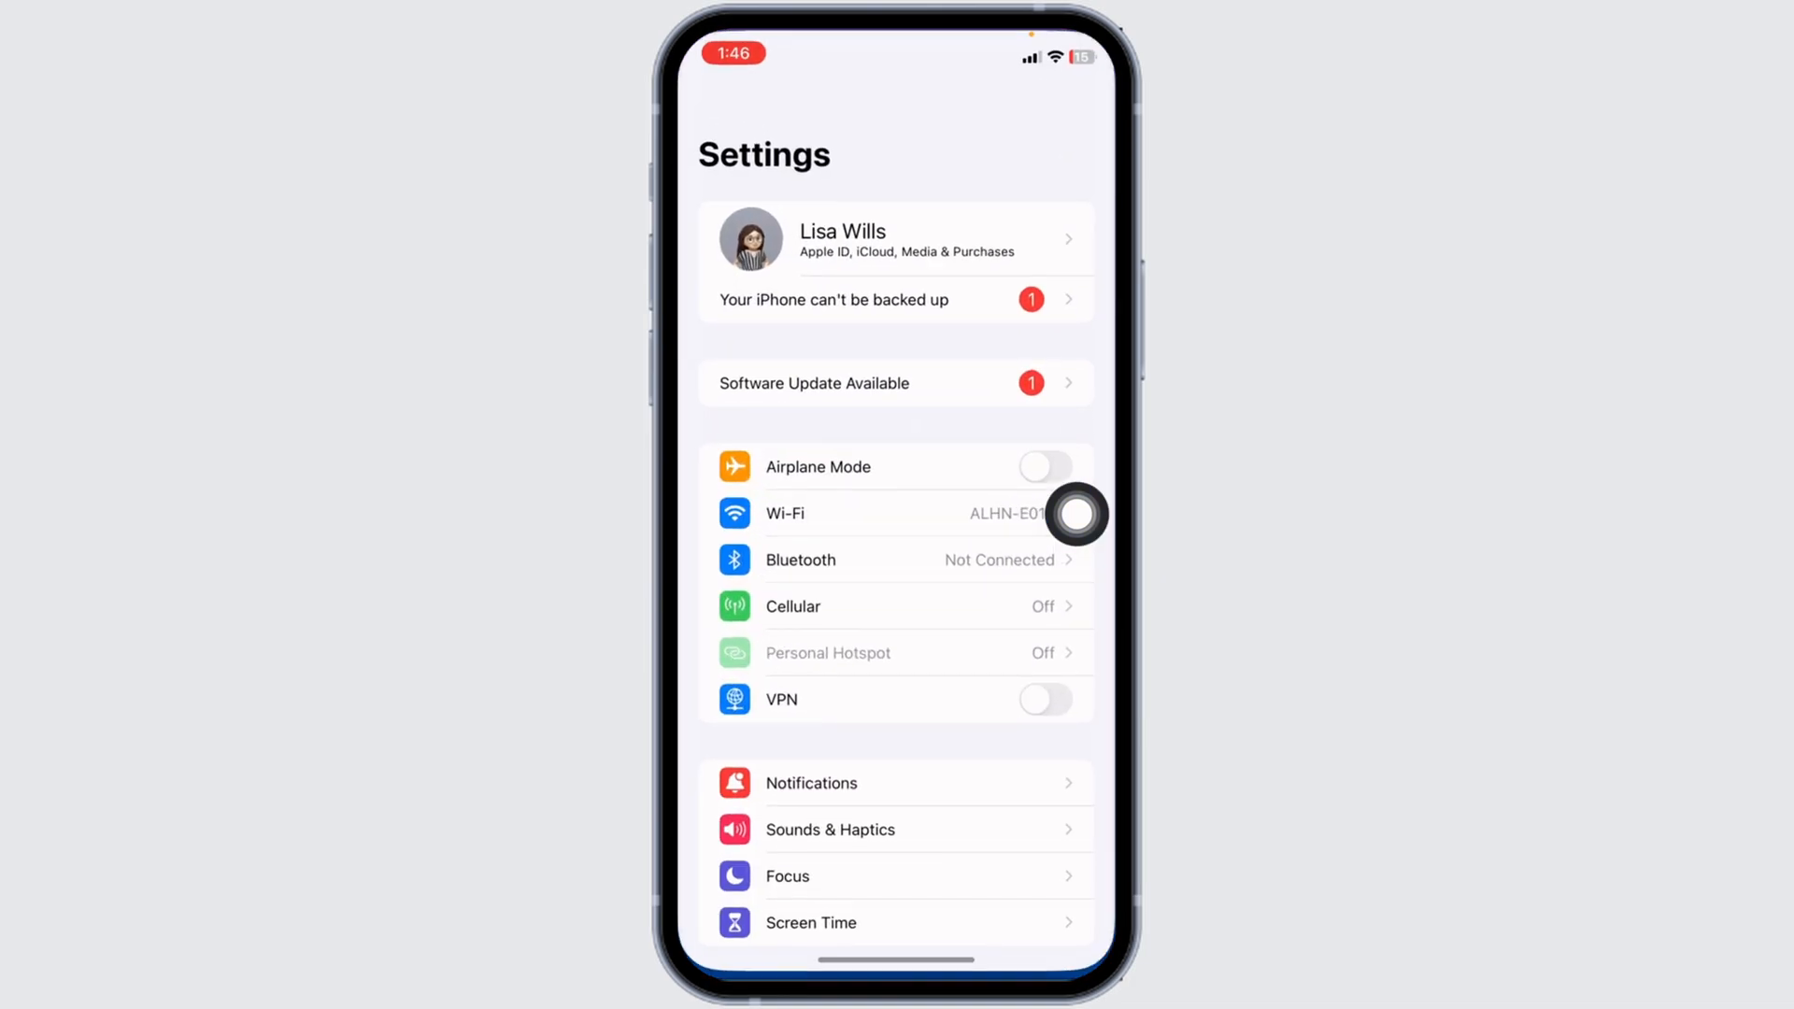
scroll(down, 3)
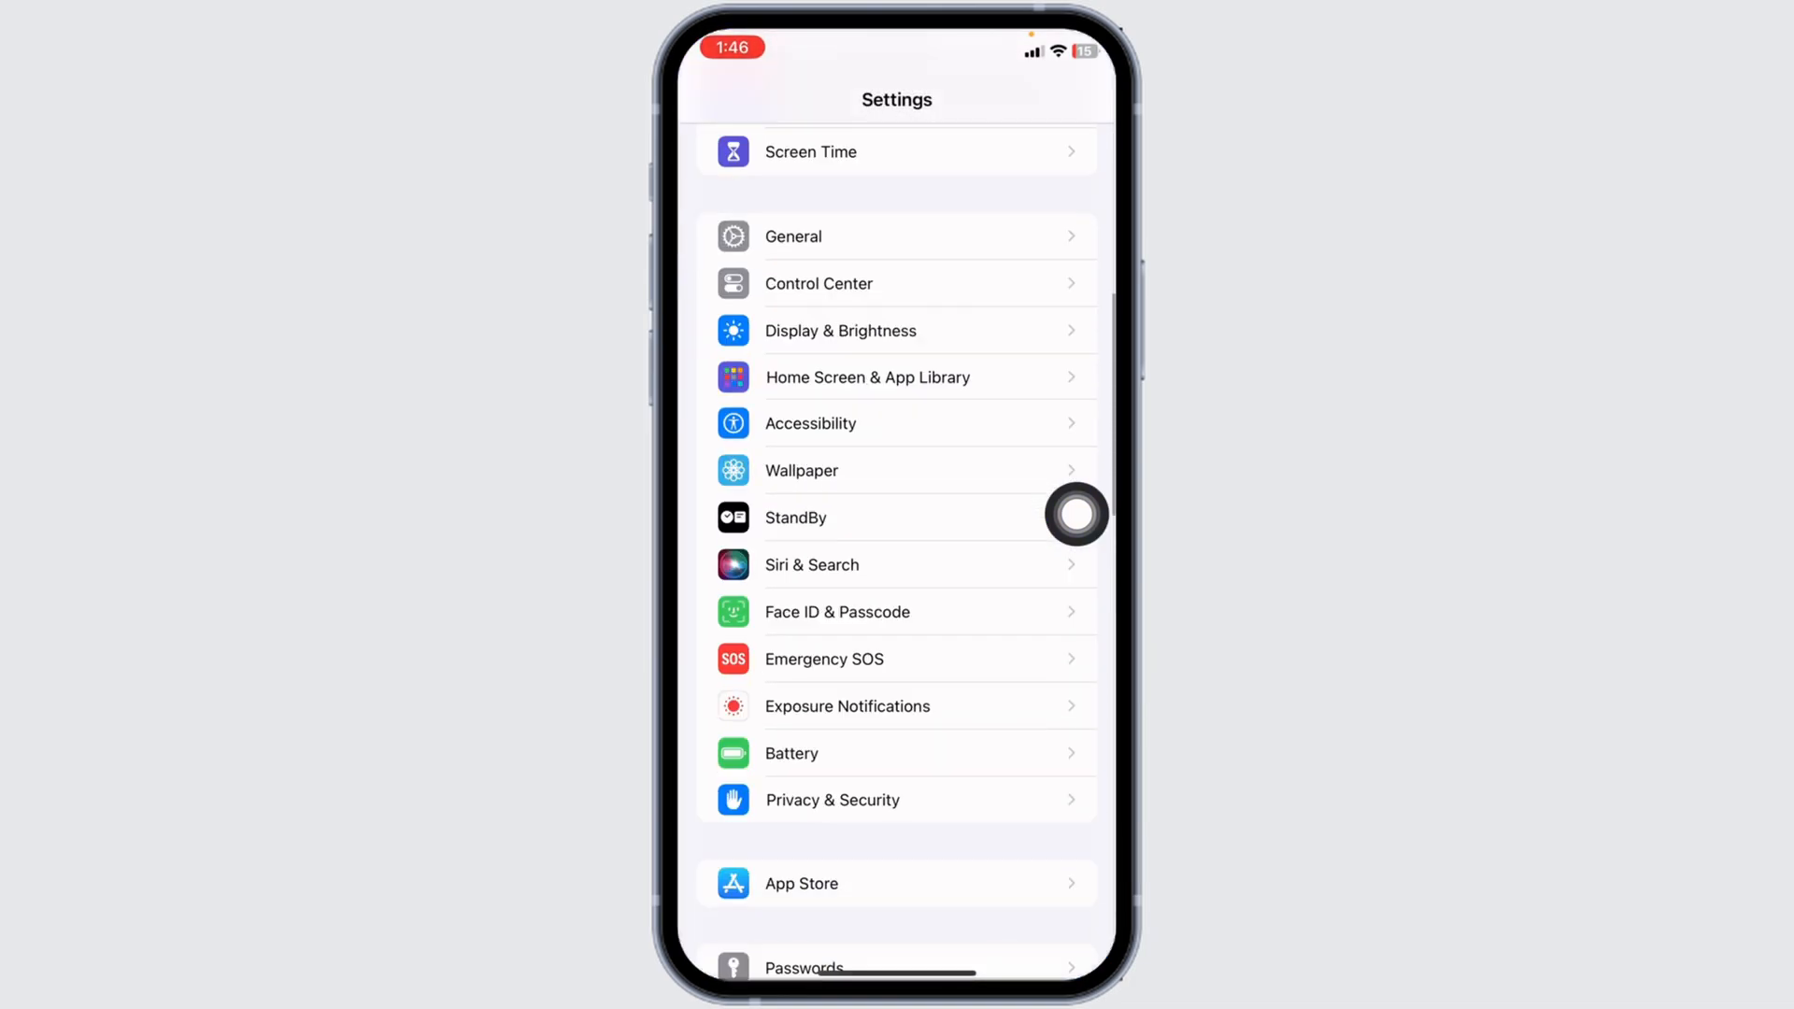
click(832, 800)
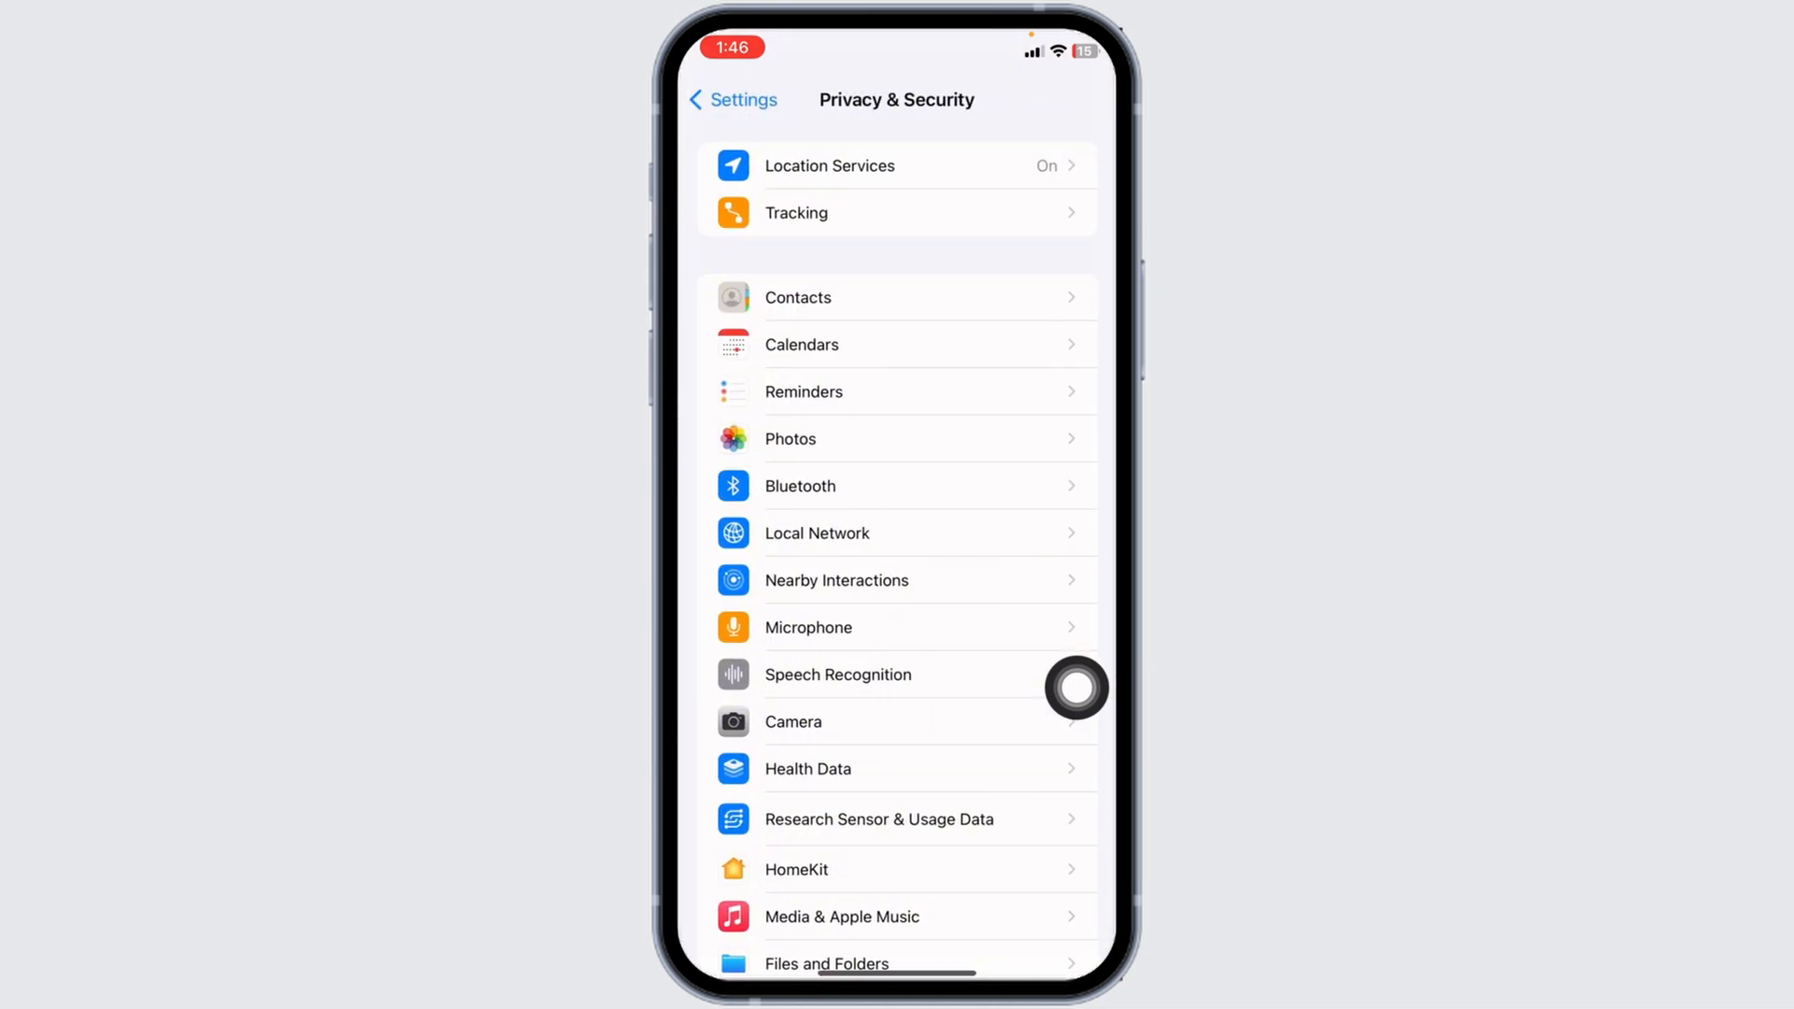
- Confirm Facebook's location access is While Using the App under Location Services
click(830, 165)
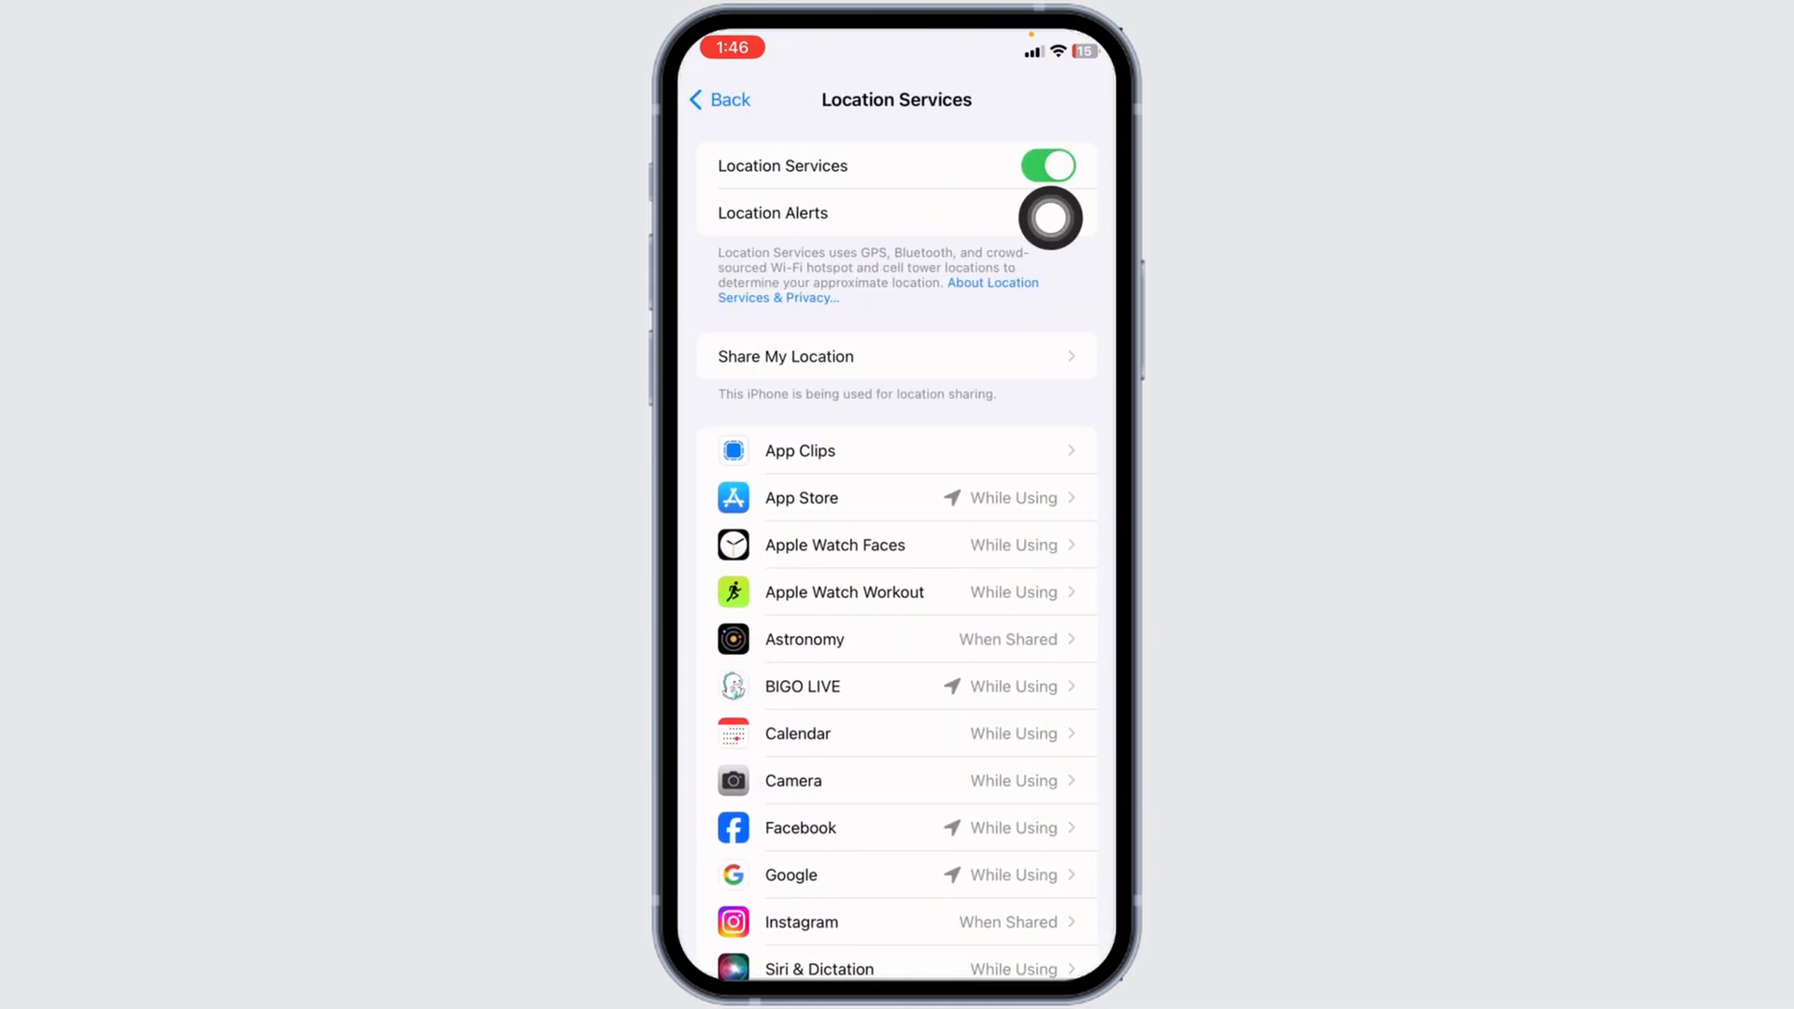
scroll(down, 3)
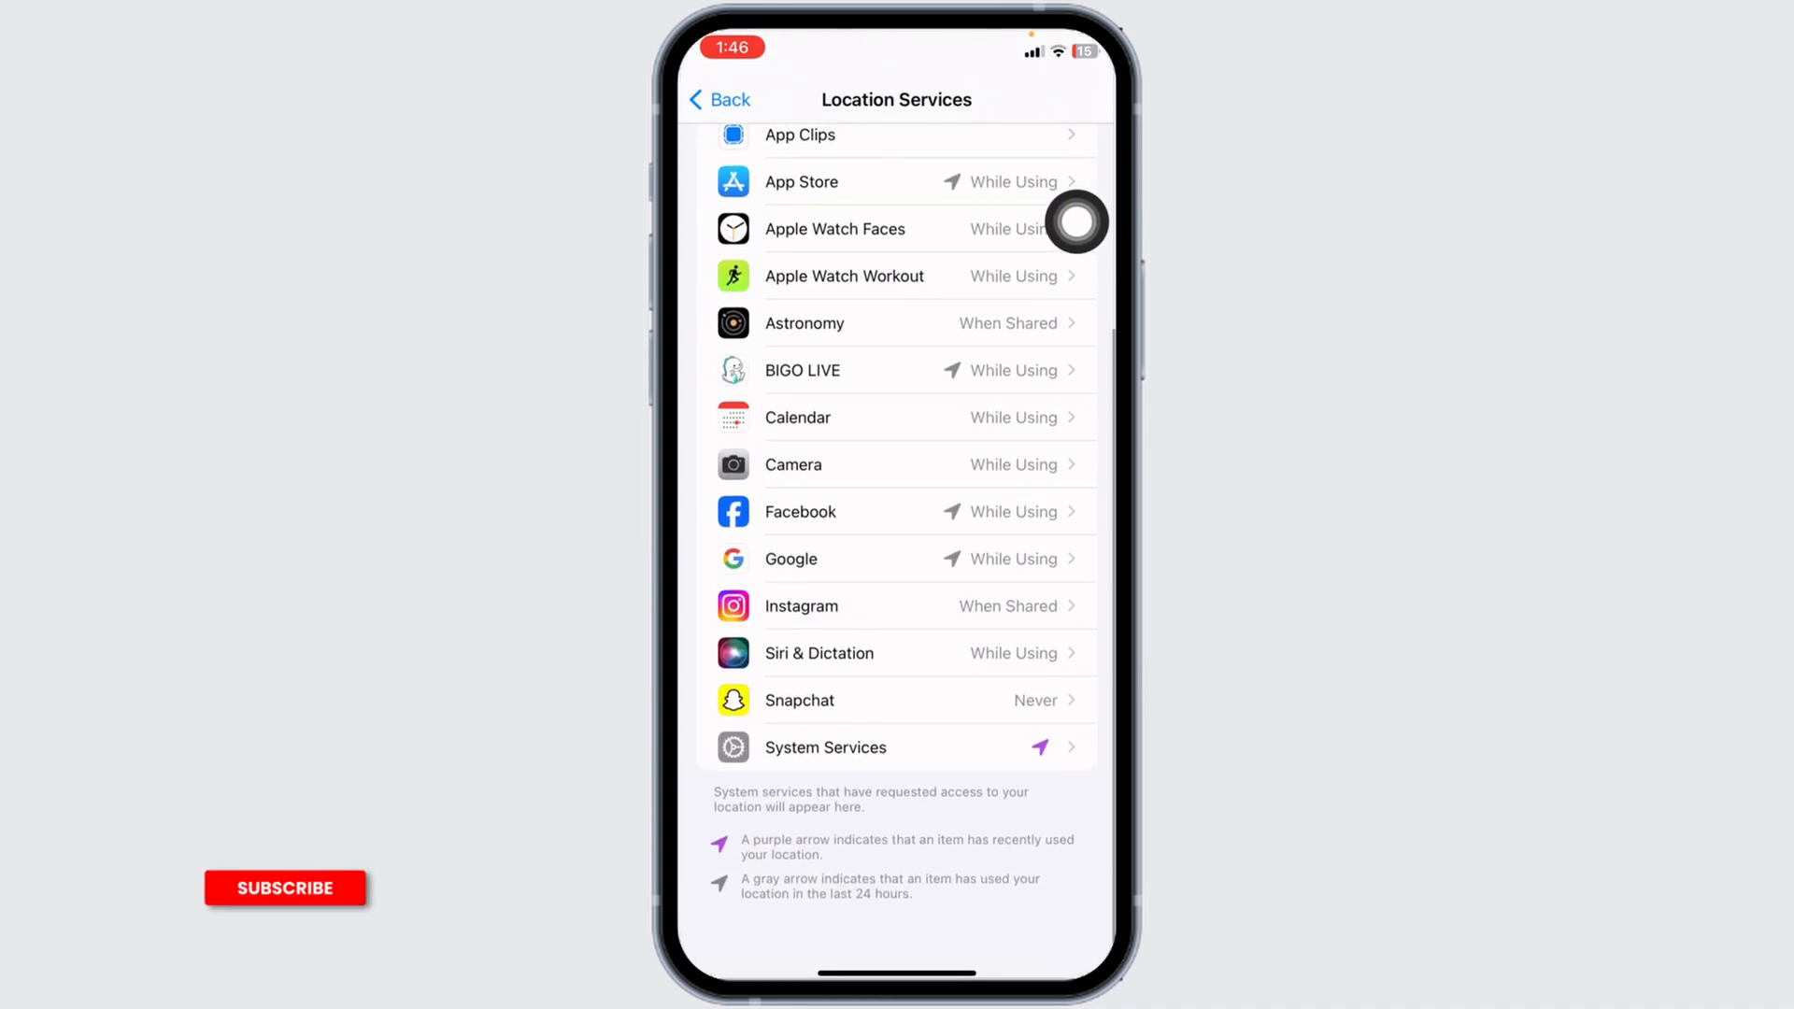
click(800, 512)
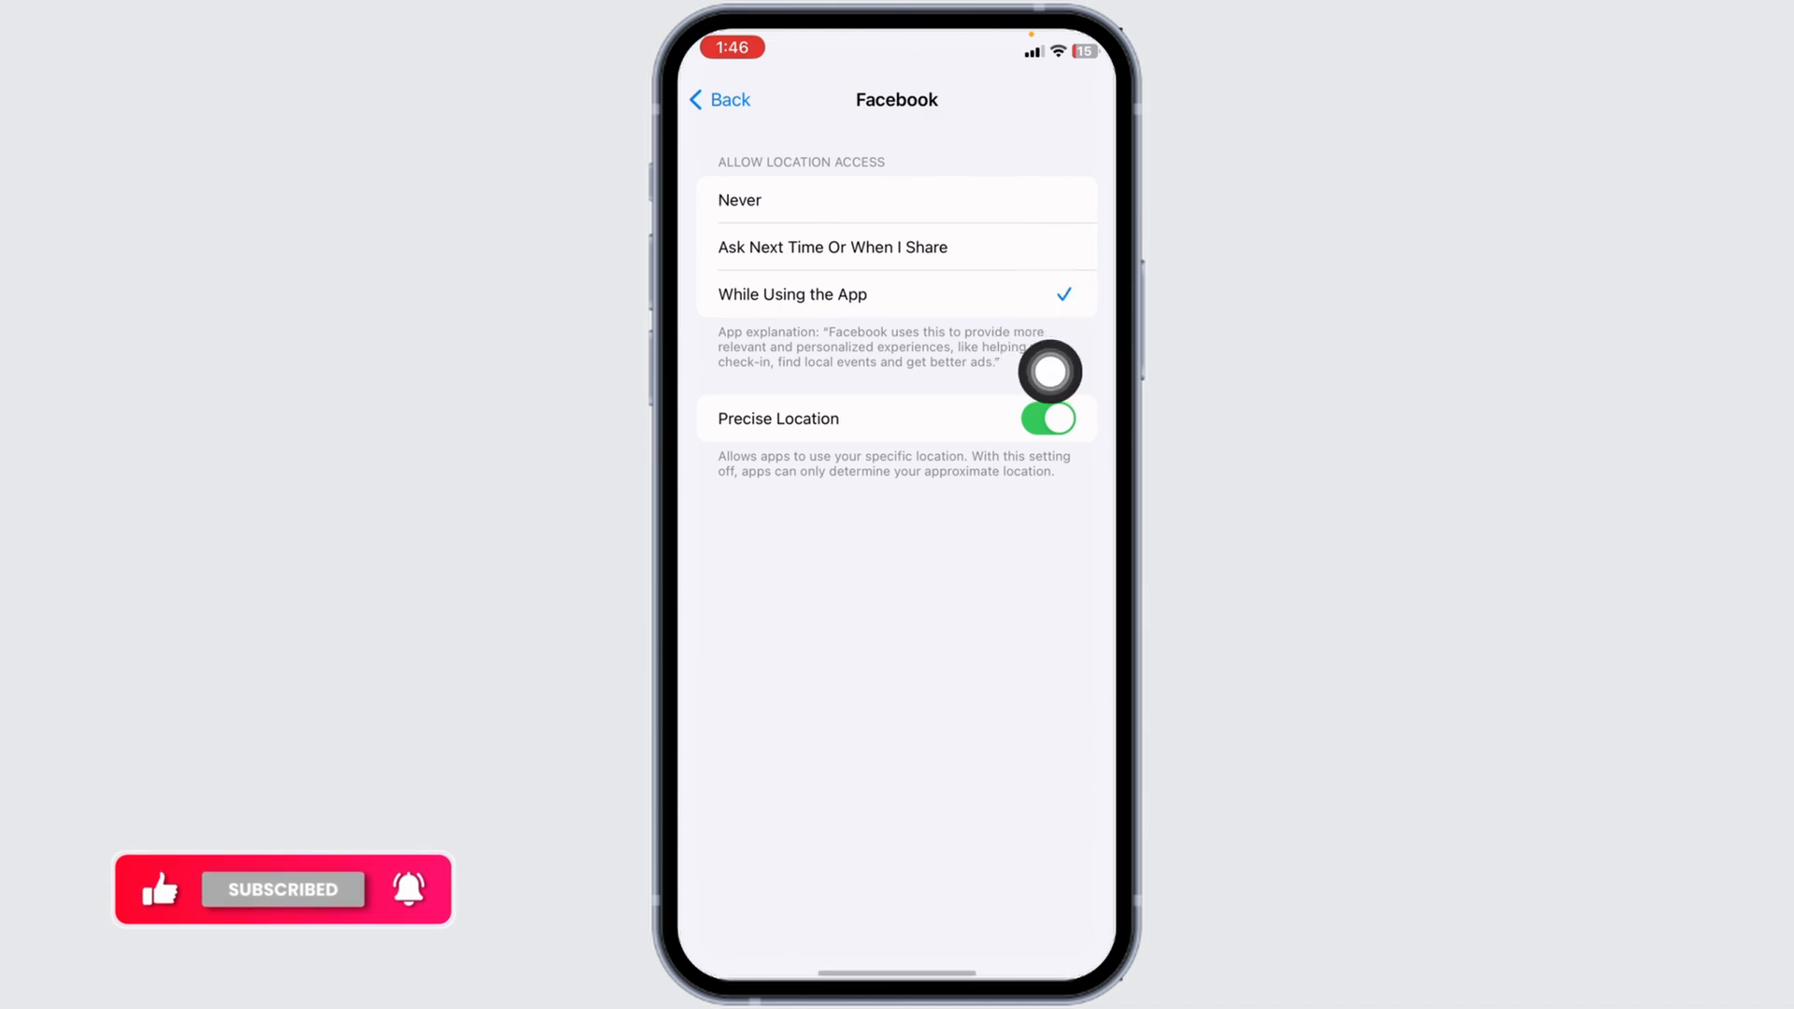
click(717, 99)
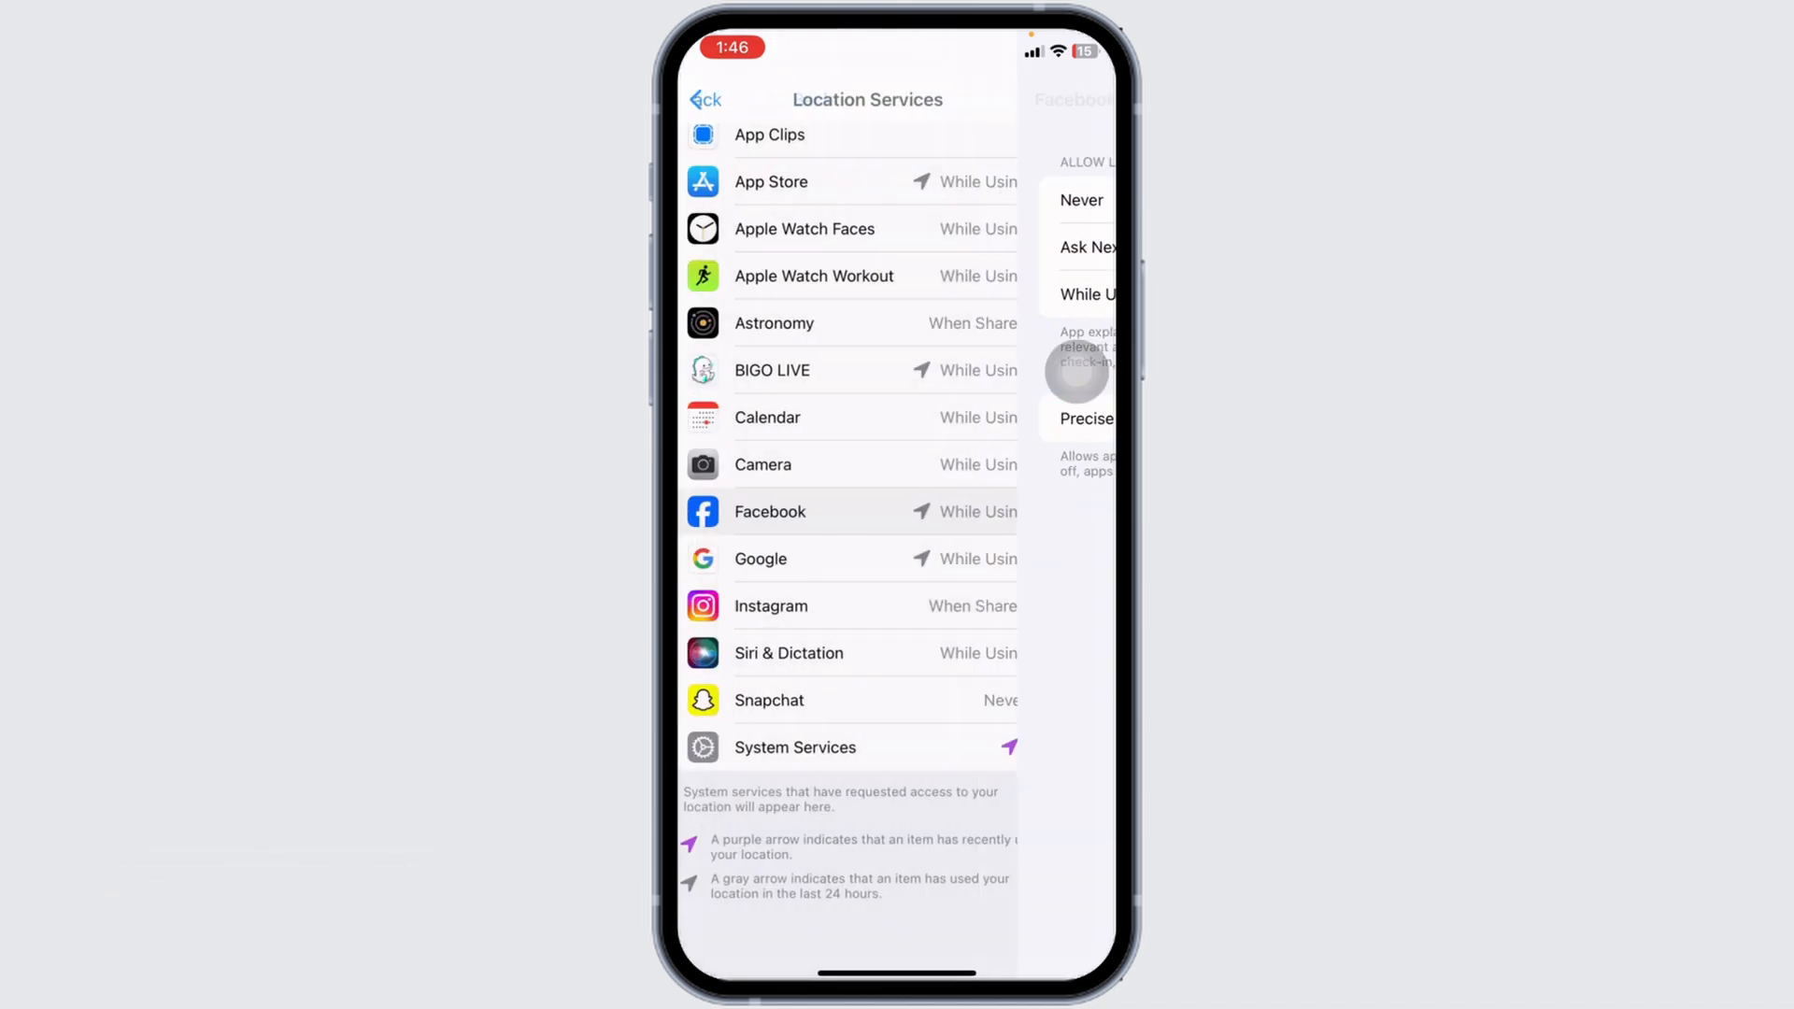
- Run a check for iOS updates under General > Software Update
click(705, 99)
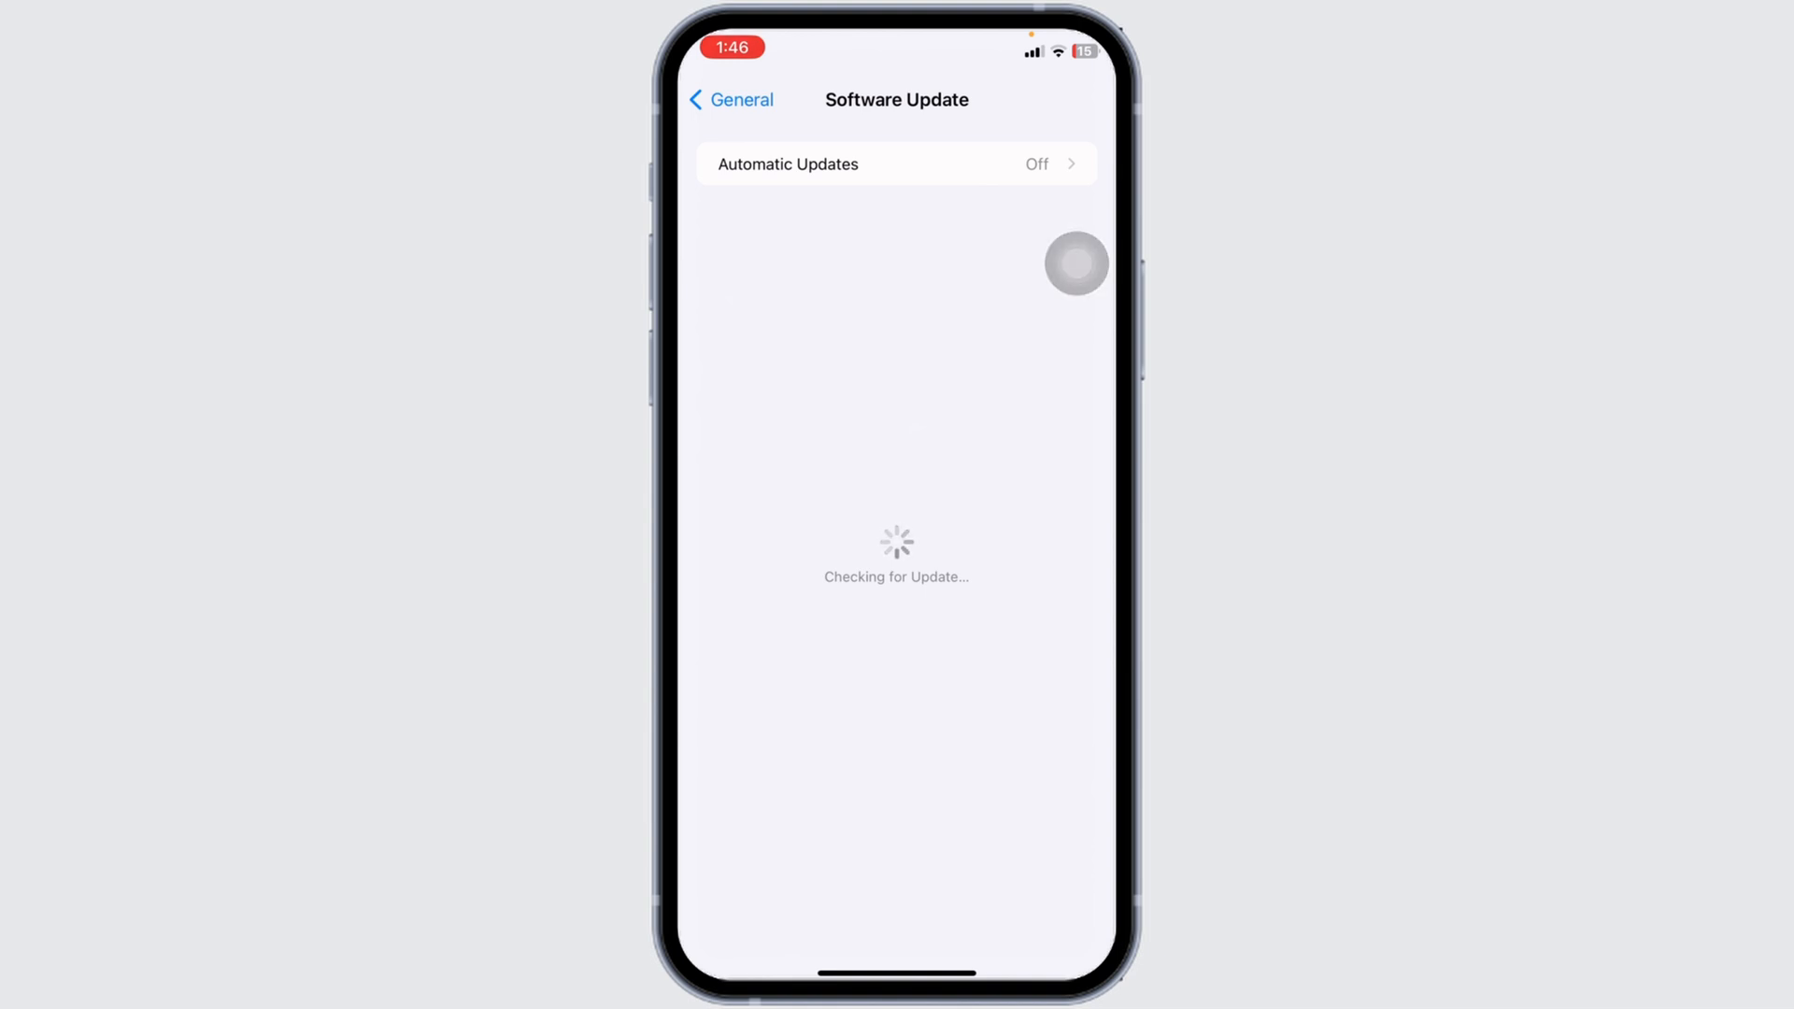
click(728, 99)
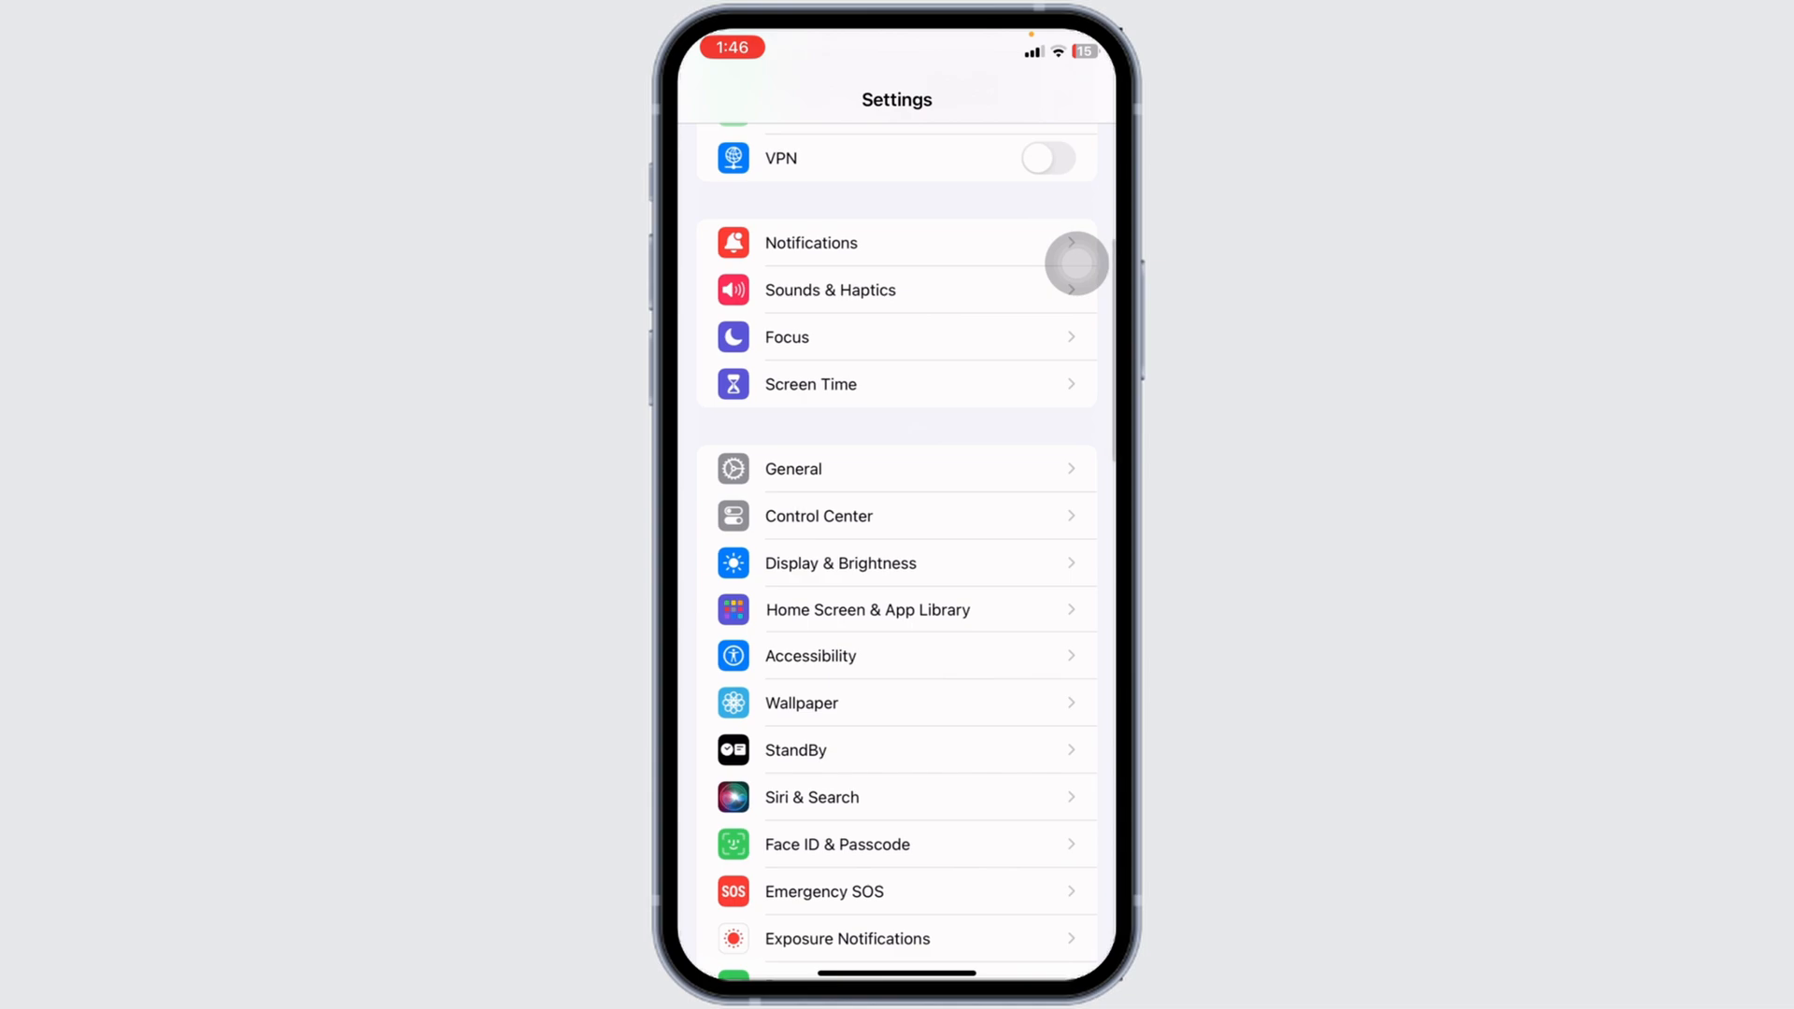
- Reach the Account Settings sheet via the Apple ID banner and Media & Purchases
scroll(down, 3)
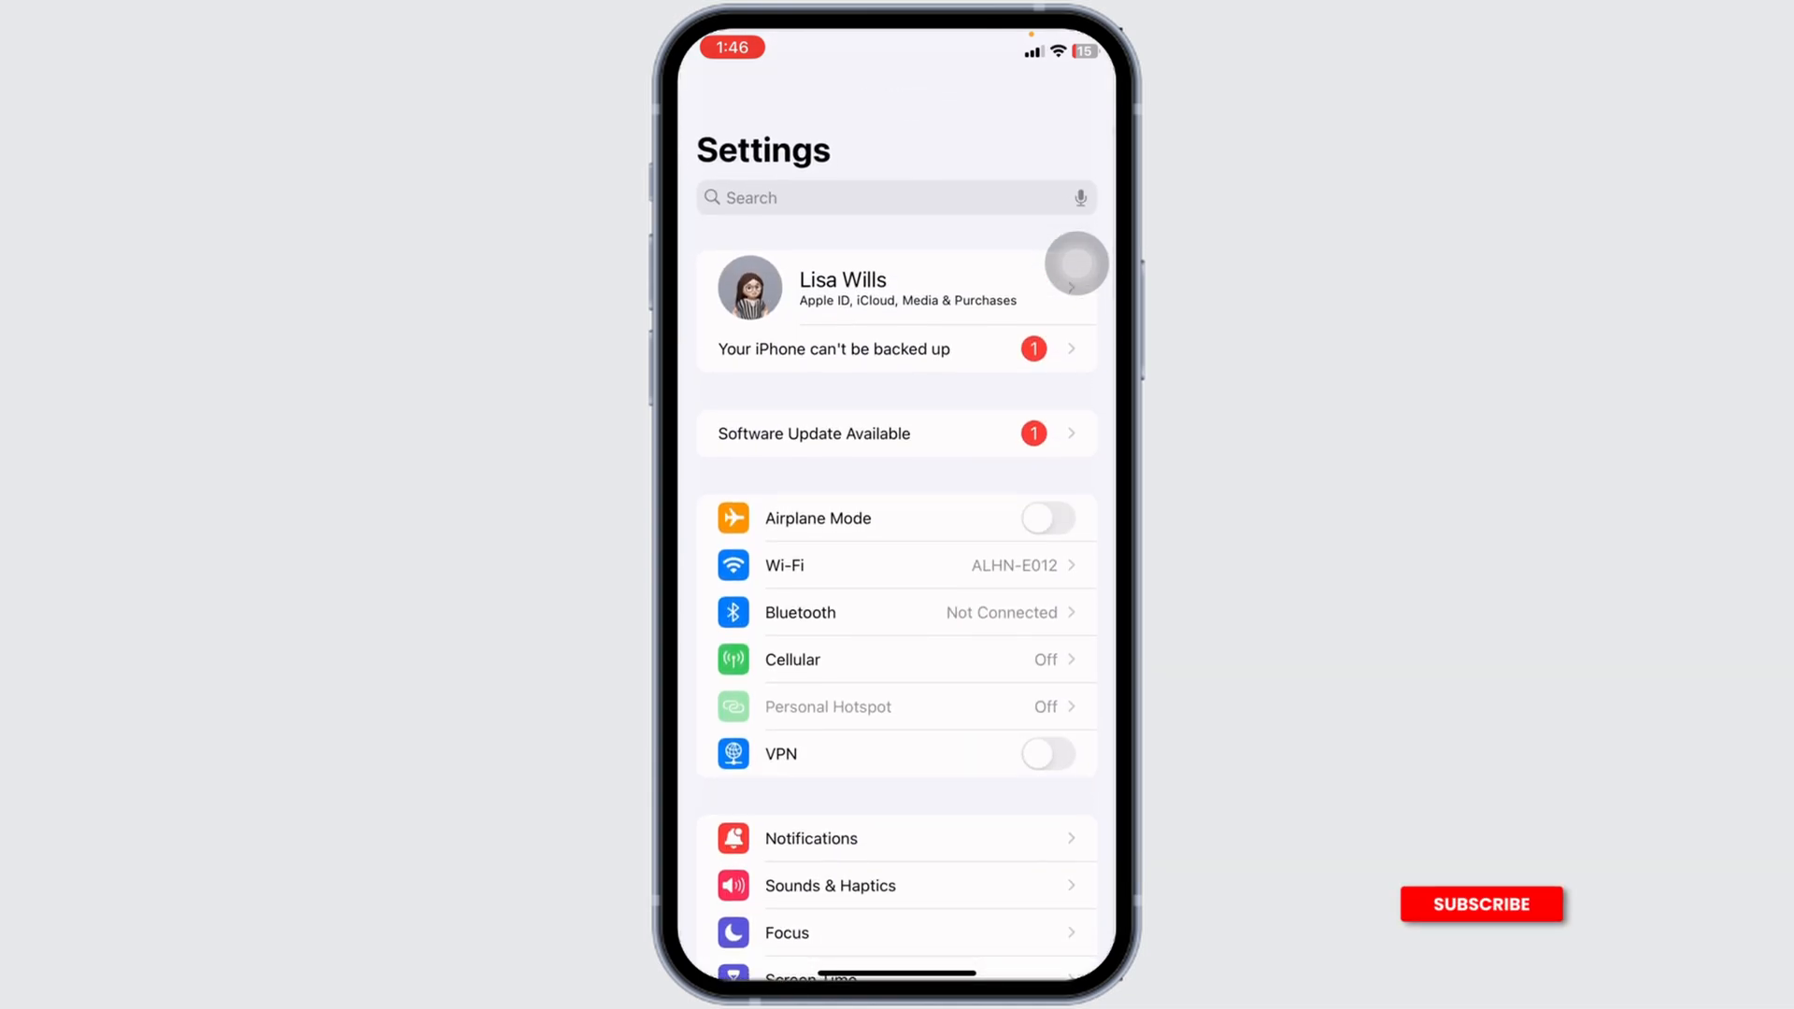
click(867, 287)
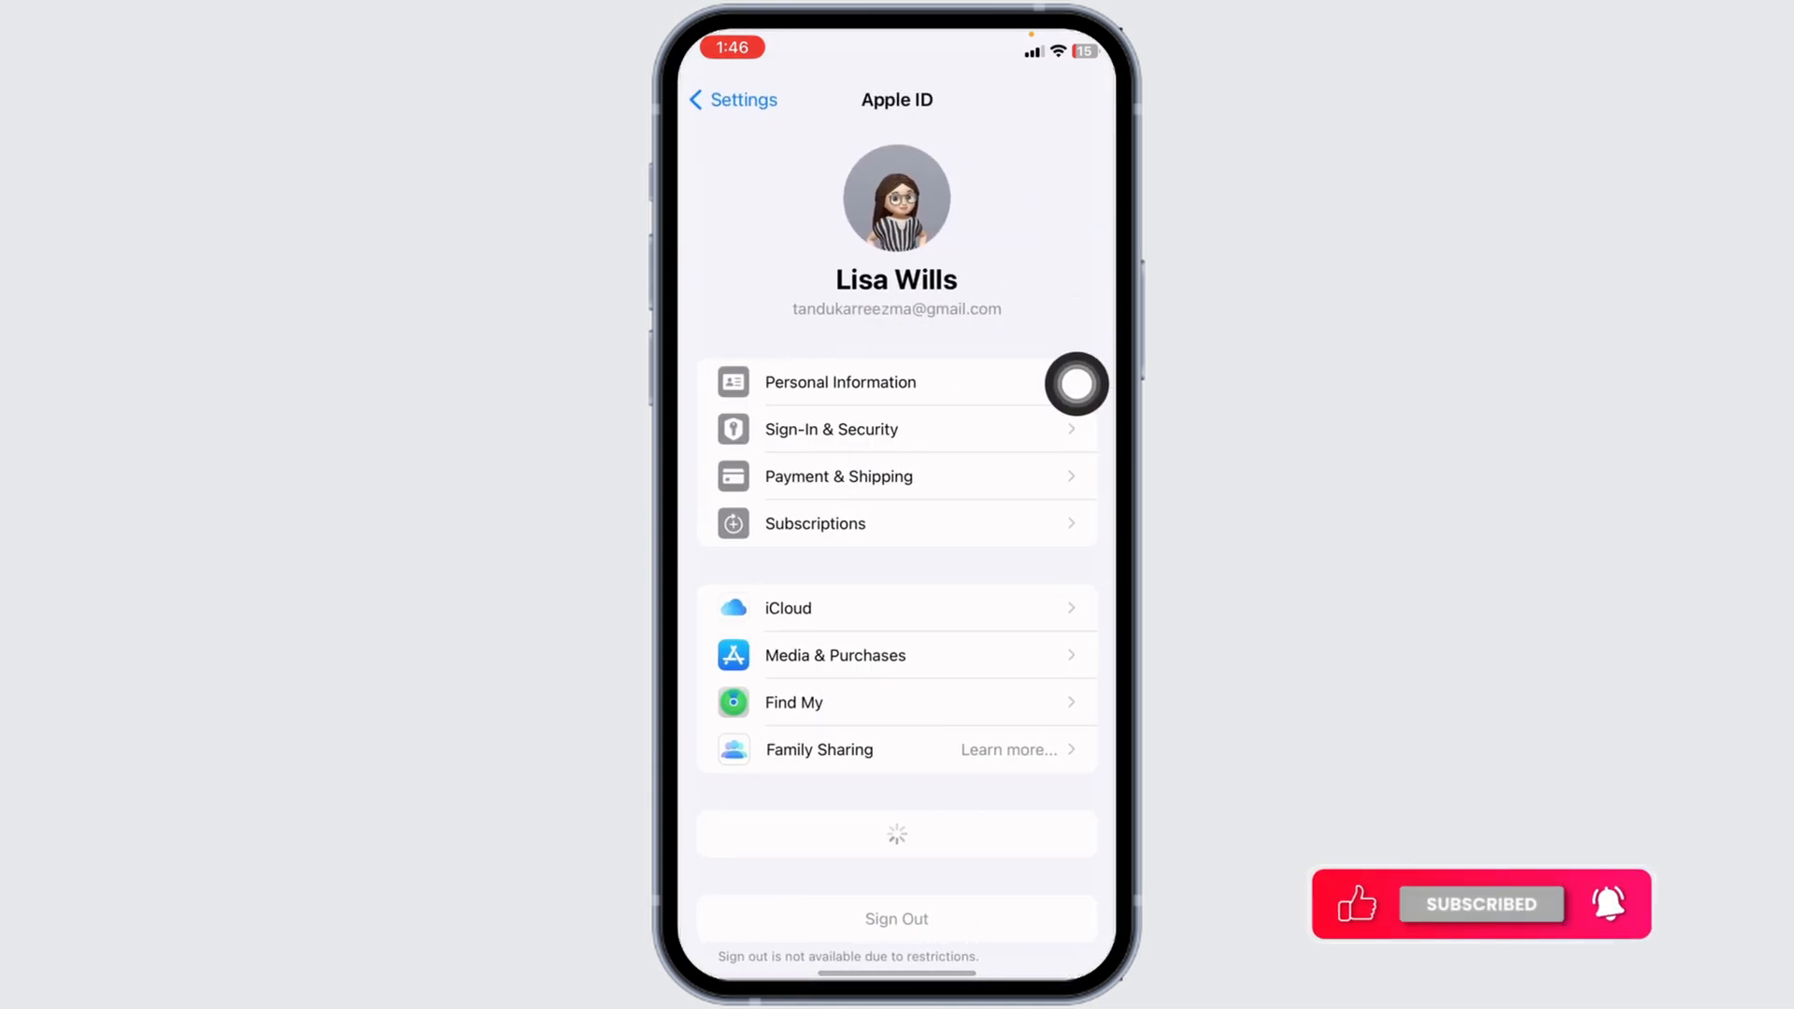
click(896, 919)
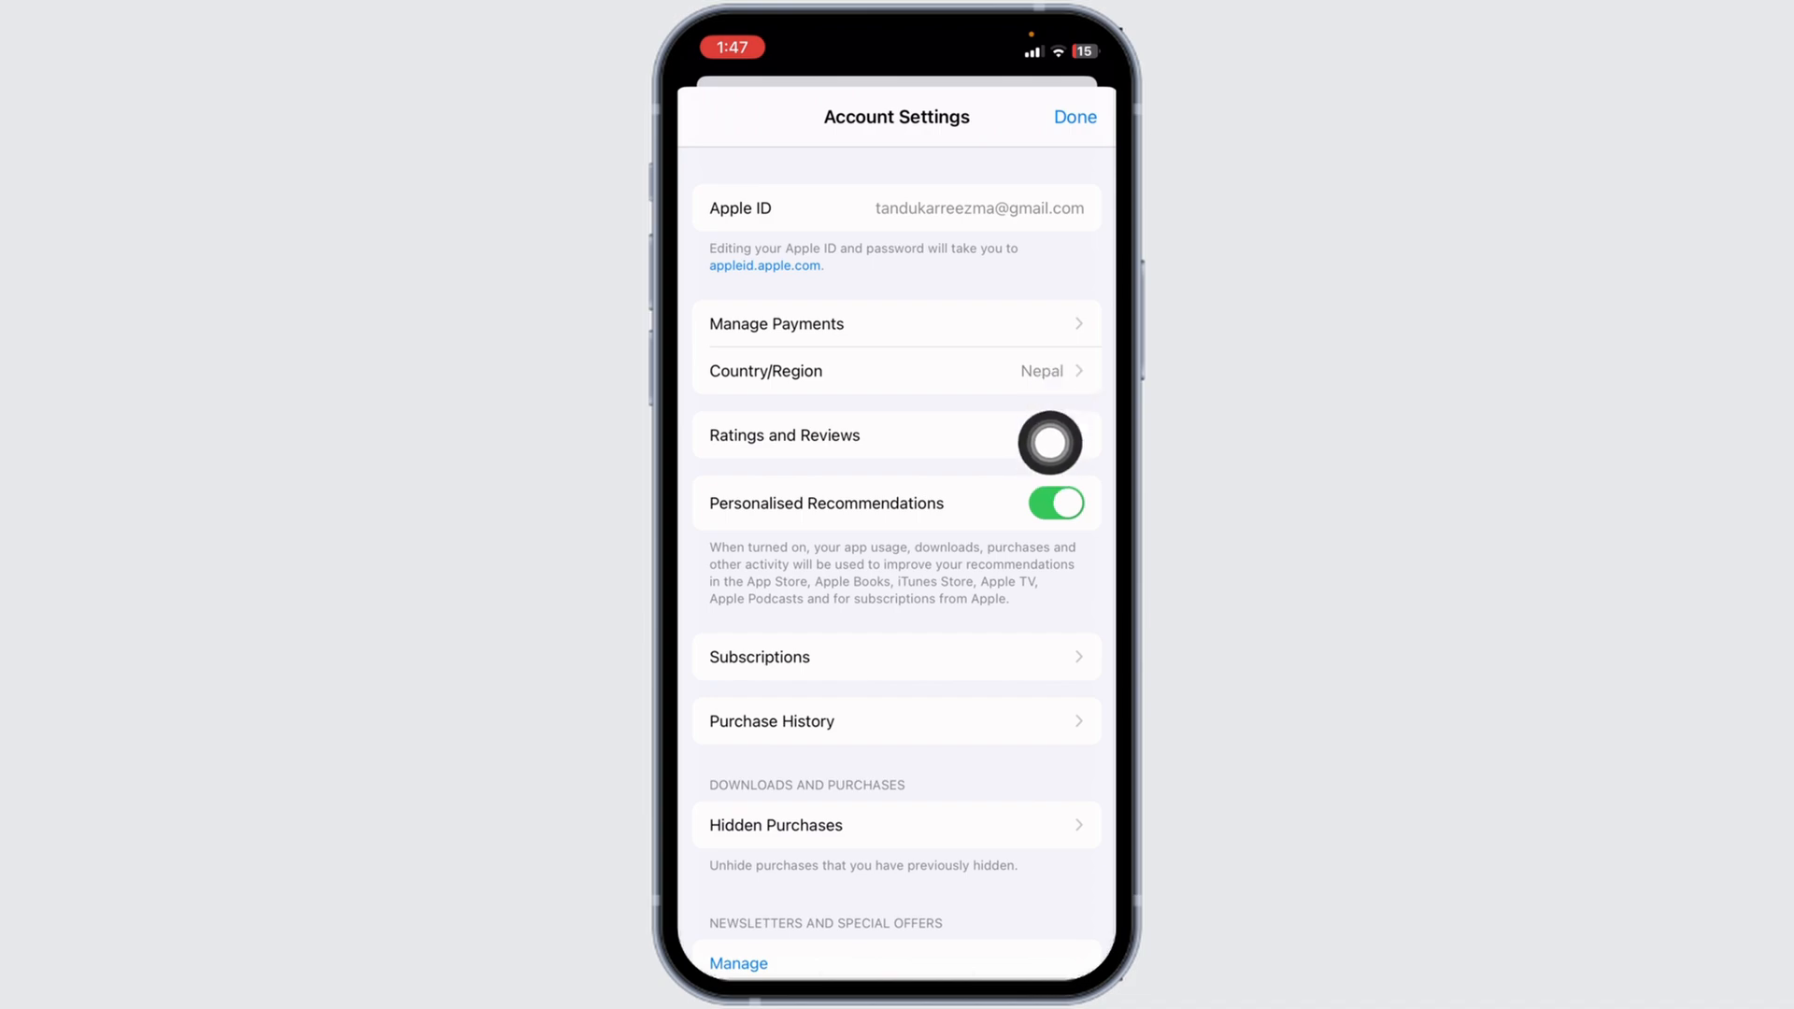
- Select Country/Region in Account Settings
click(896, 371)
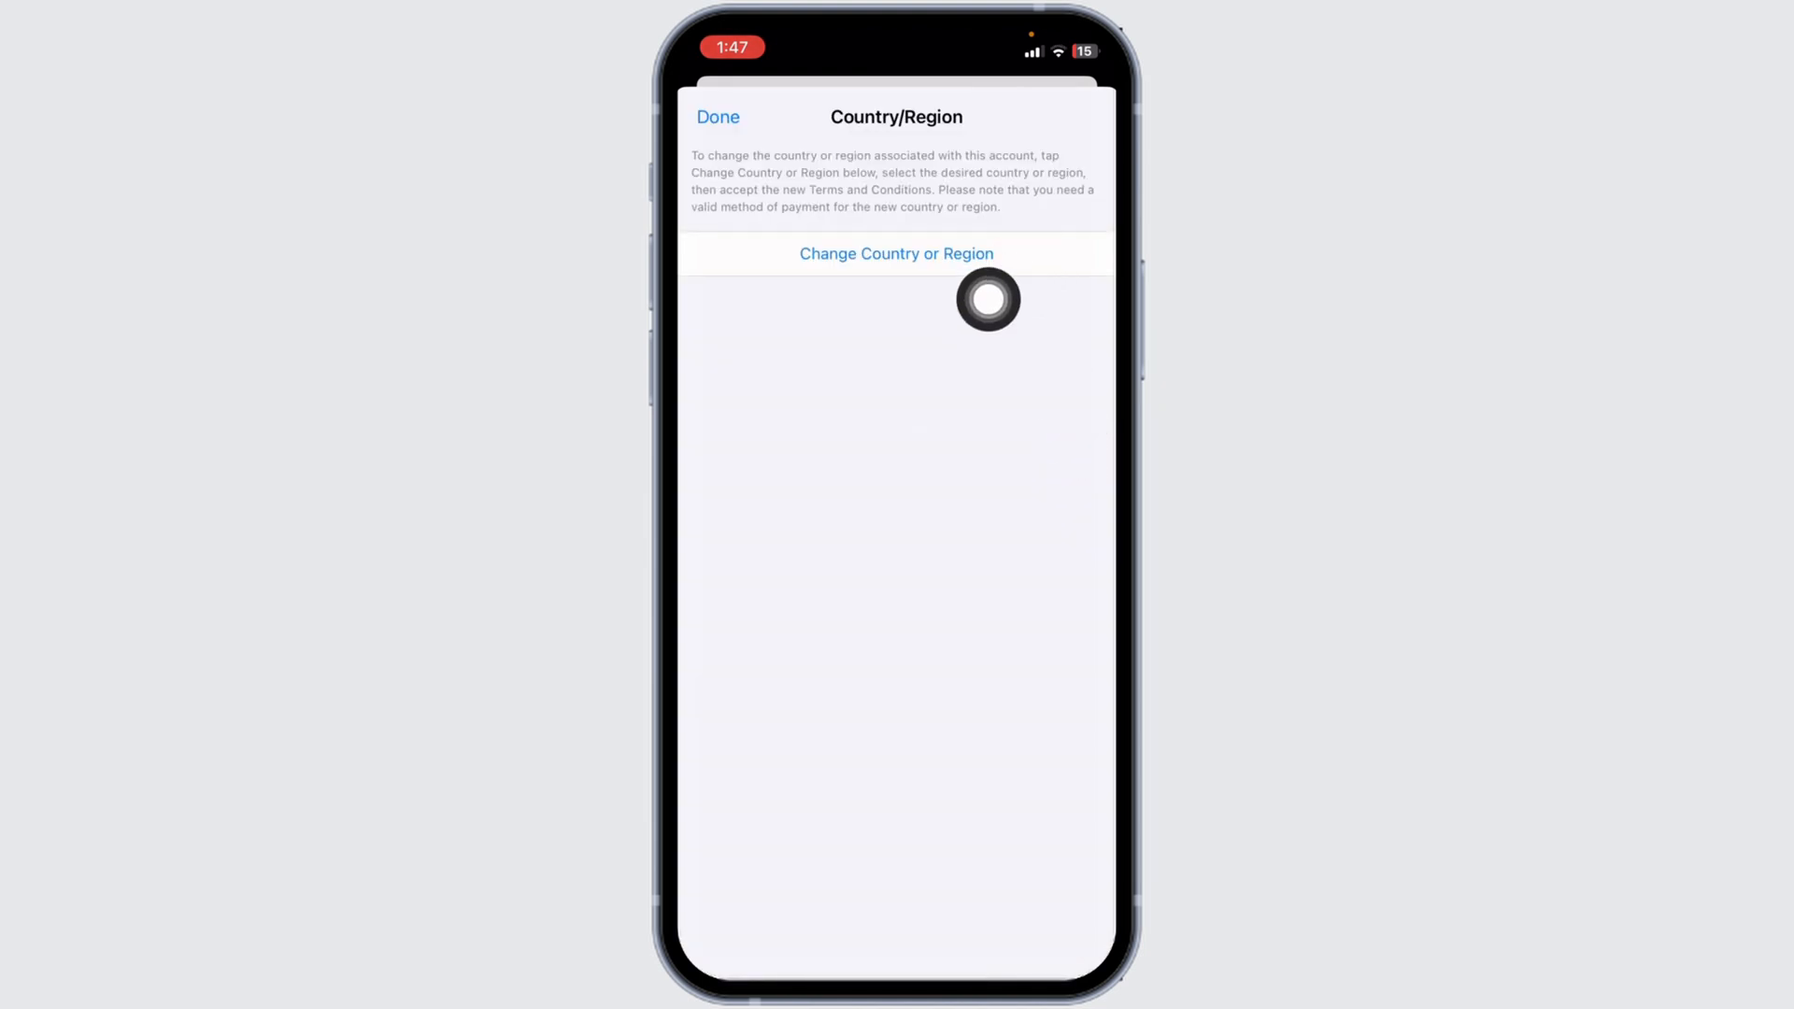
- Choose Change Country or Region and scroll the country list, Nepal checked
click(896, 253)
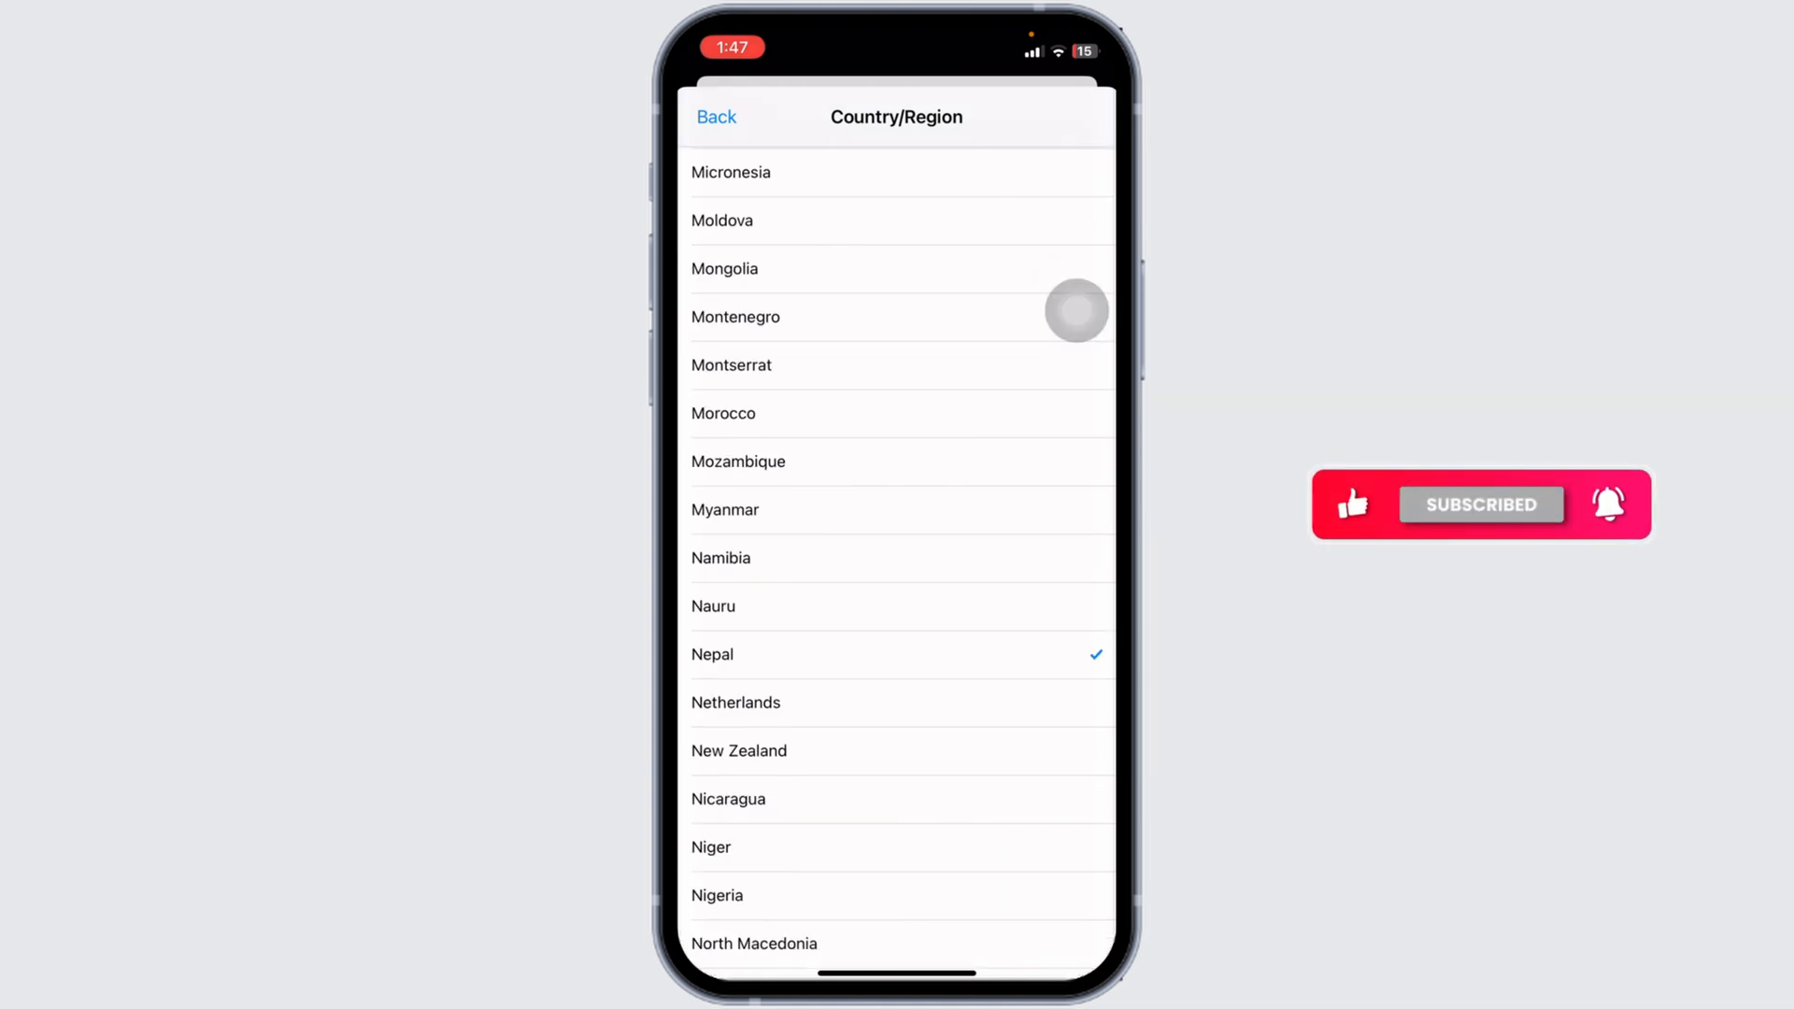
scroll(down, 3)
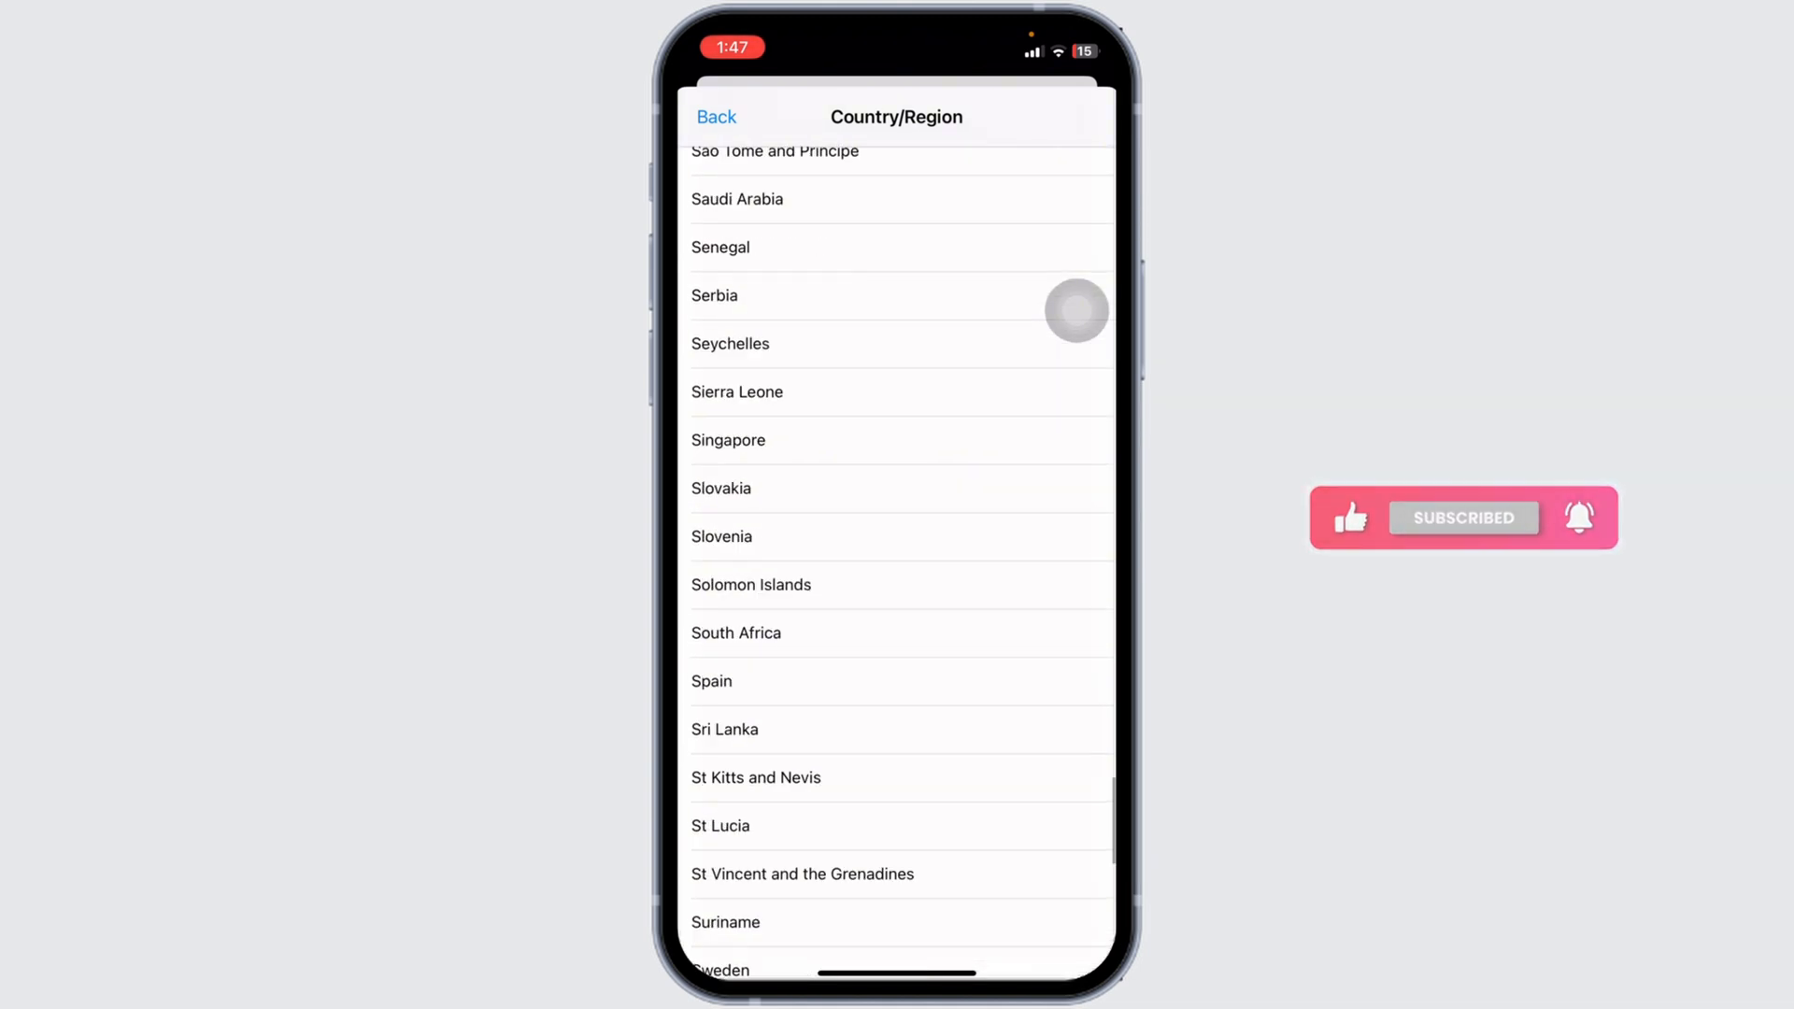
scroll(down, 3)
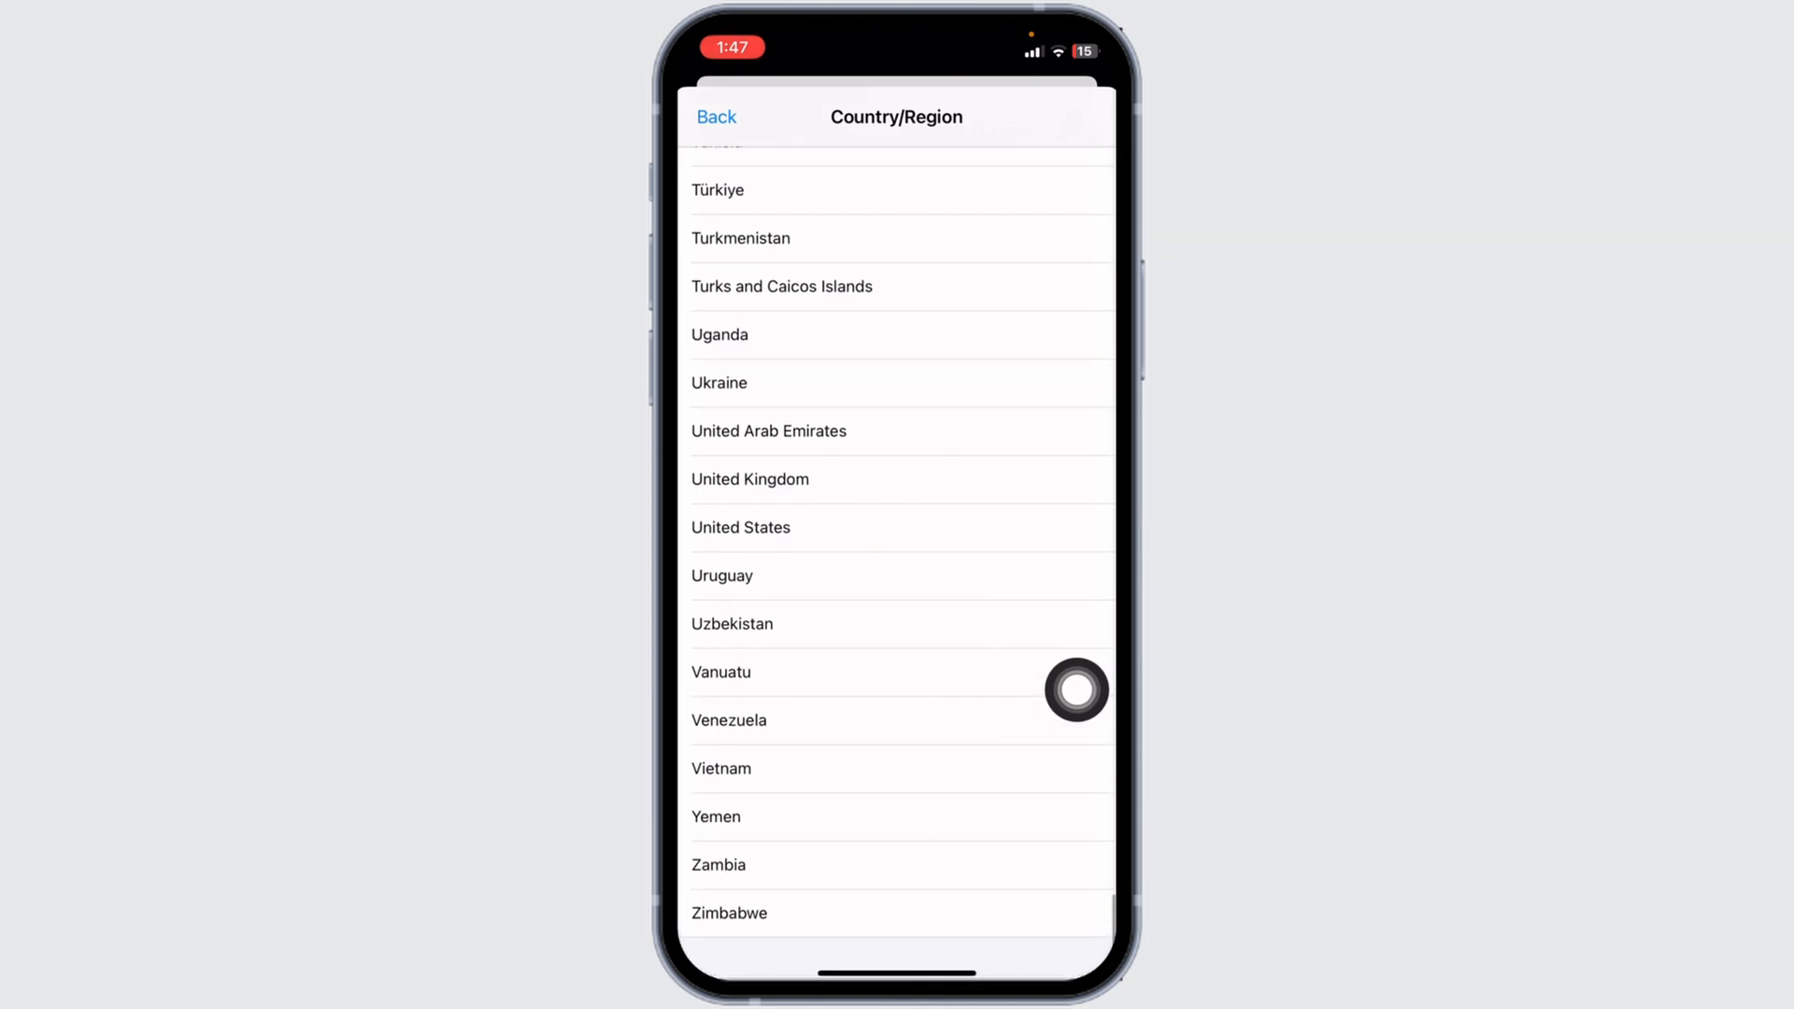